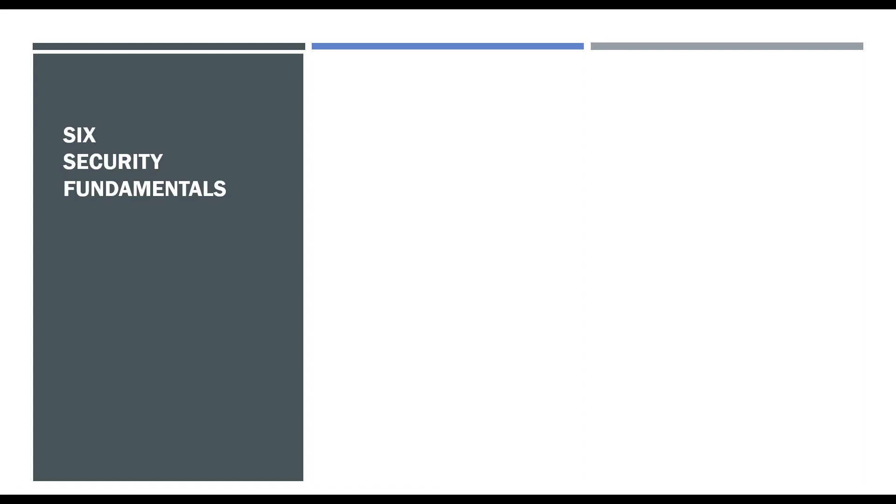
Reveal the Infrastructure slide's bullets on layering security, keeping it manageable and creating templates.
{"action": "key", "text": "Right"}
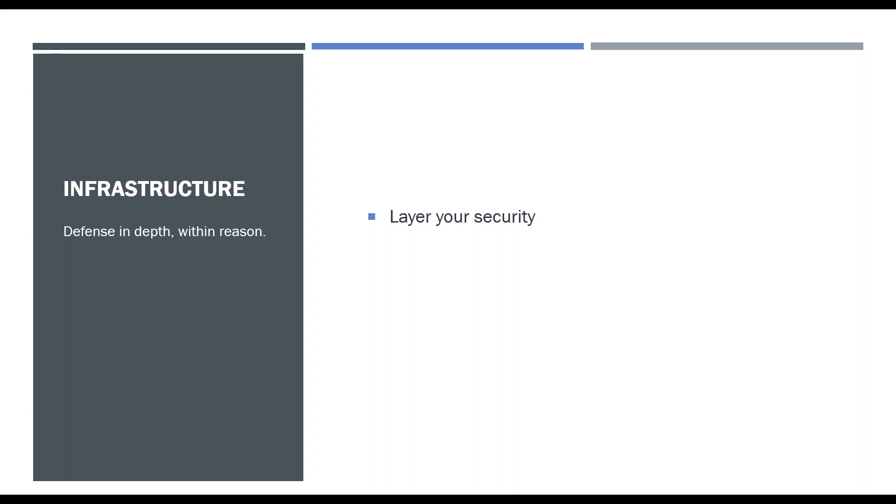
{"action": "key", "text": "right"}
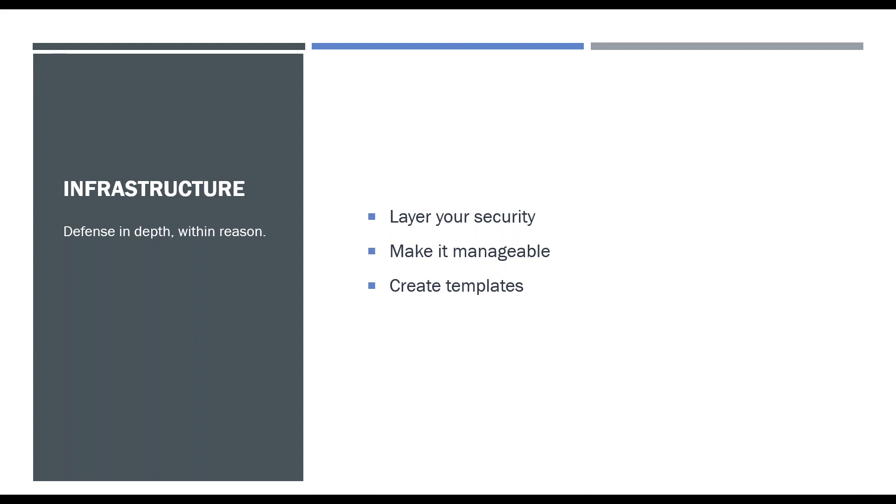
{"action": "key", "text": "Right"}
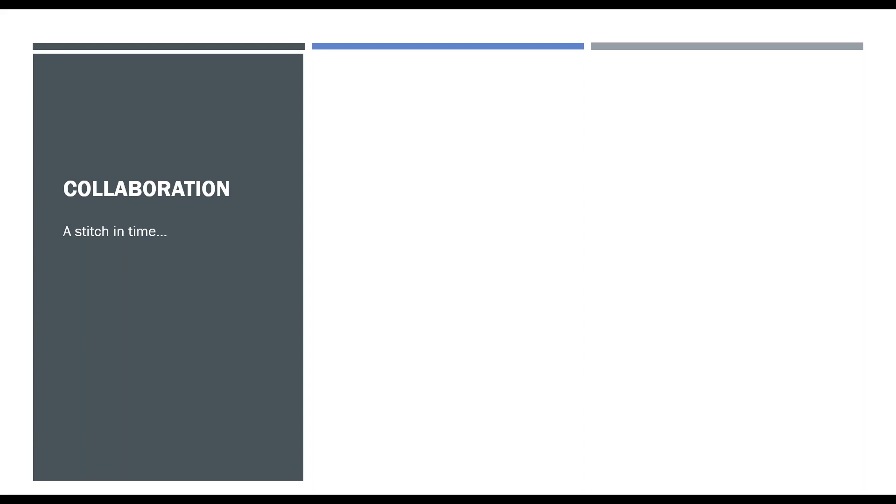
Reveal the Collaboration bullet 'Shift InfoSec left in your process'.
{"action": "type", "text": "Shift InfoSec left in your process"}
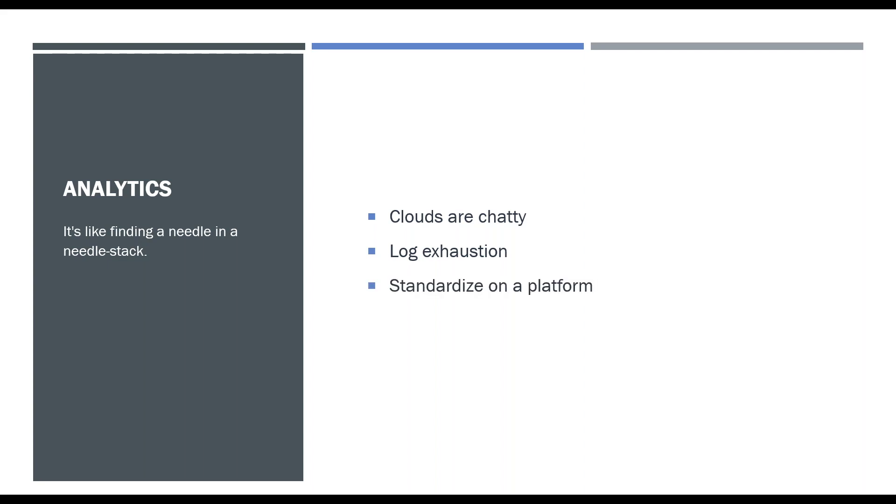
Reveal the Analytics slide's 'Farm it out' point after standardizing on a platform.
{"action": "type", "text": "Farm it out"}
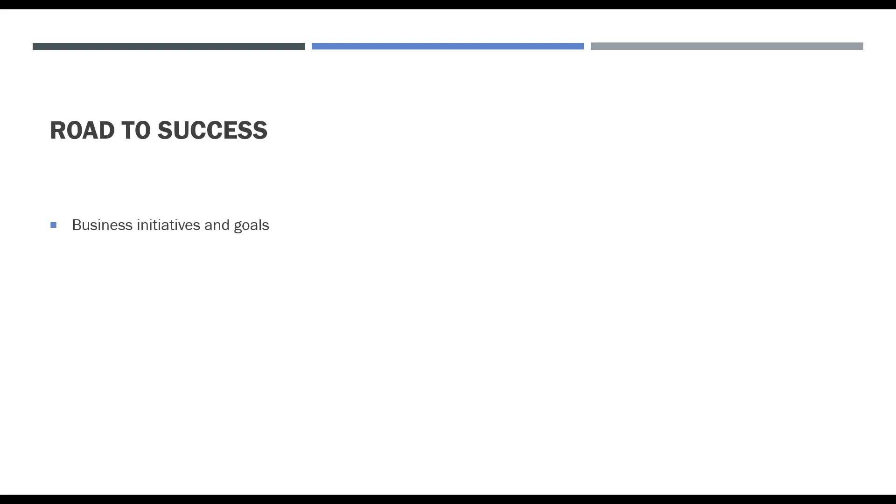
Reveal 'Full policy review and assessment' and 'Unified identity across organization with MFA' on Road to Success.
{"action": "type", "text": "Full policy review and assessment"}
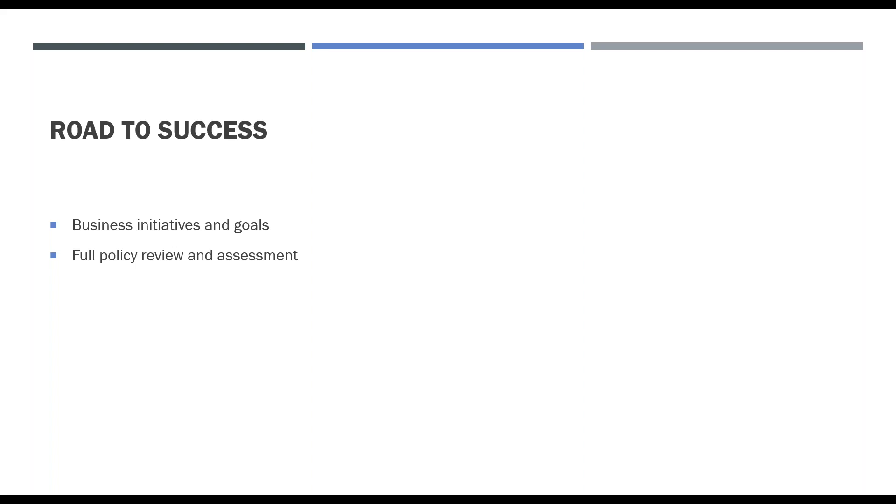
{"action": "type", "text": "Unified identity across organization with MFA"}
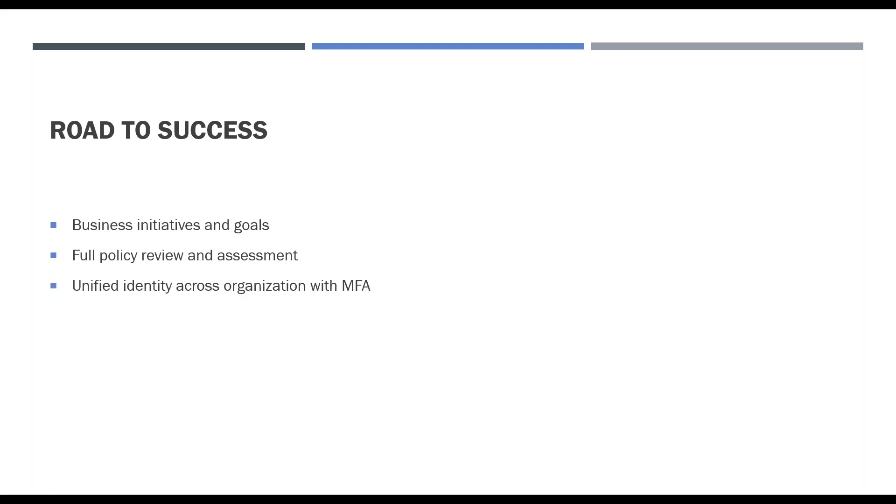